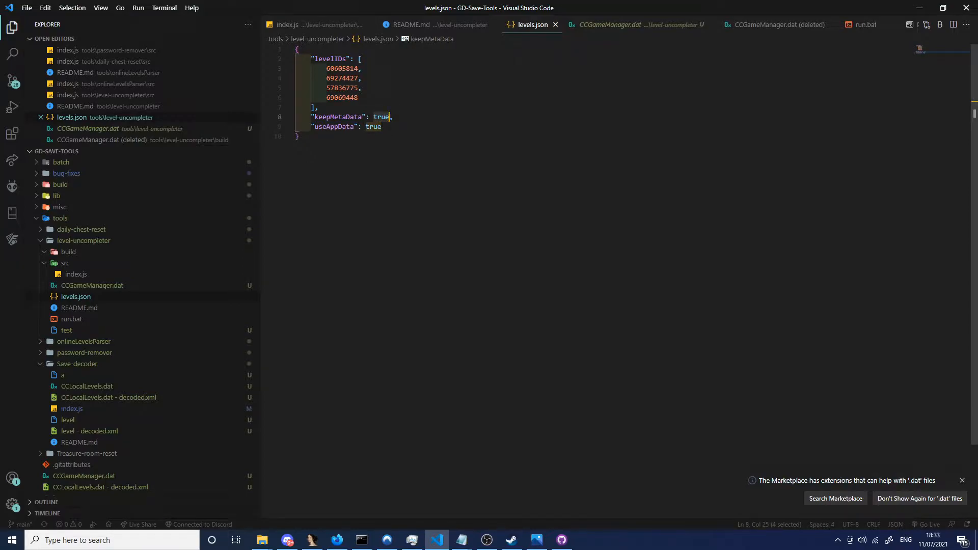
- Browse the Geometry Dash save folder and the level-uncompleter tool folder, then return to levels.json
click(261, 540)
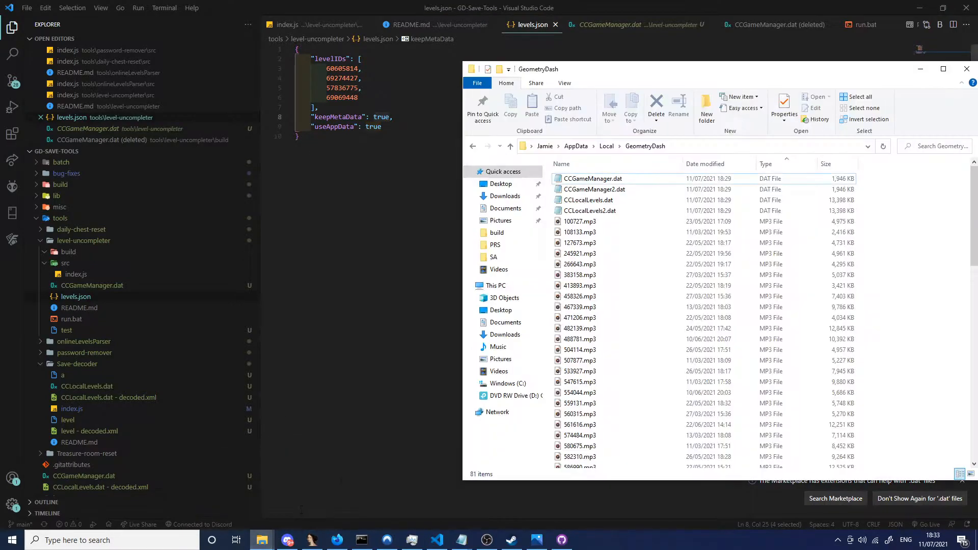
click(580, 402)
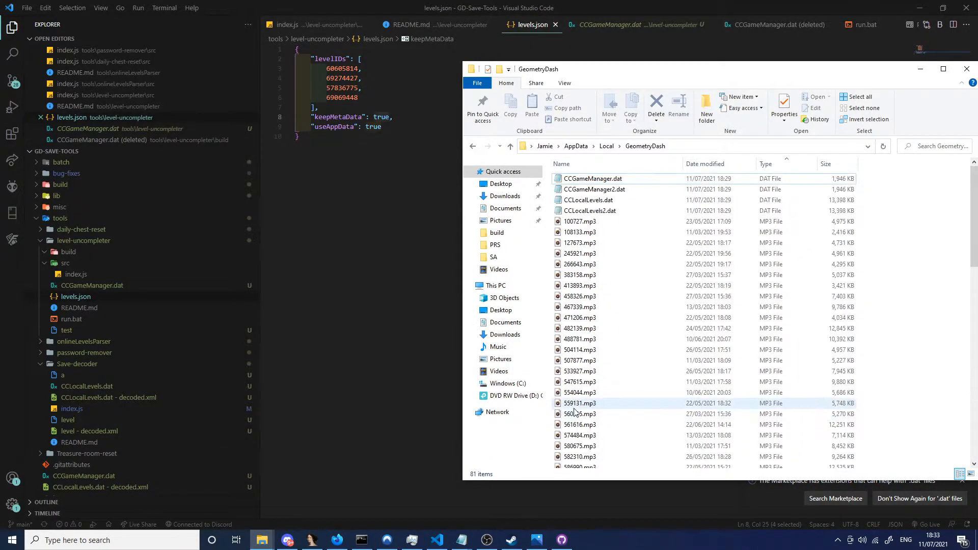
click(591, 178)
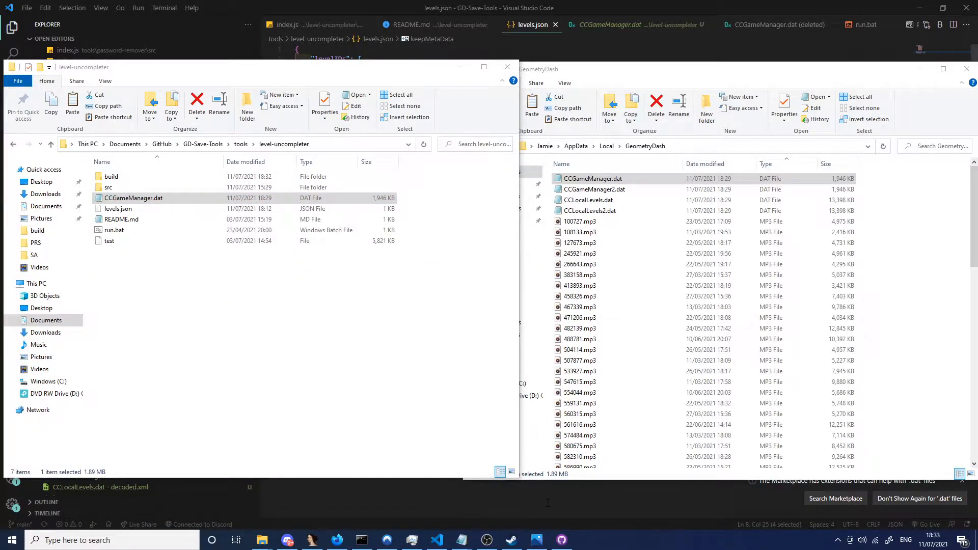
click(436, 539)
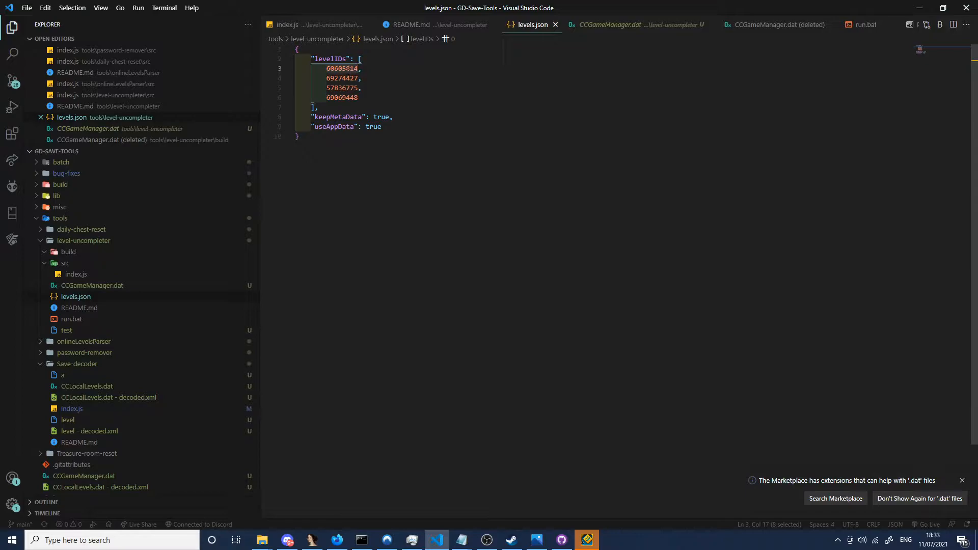
- Launch Geometry Dash and view level PP's 100% normal and practice progress
click(586, 539)
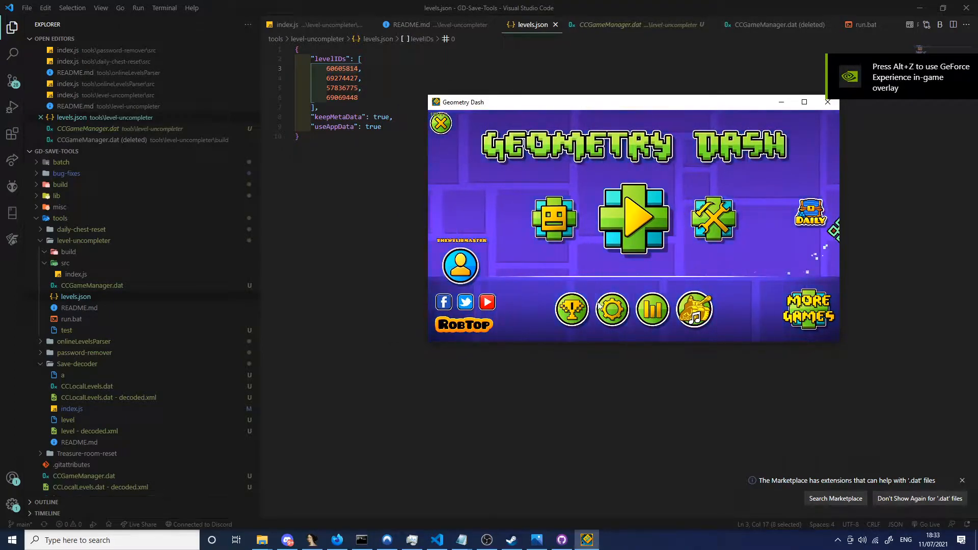
click(633, 219)
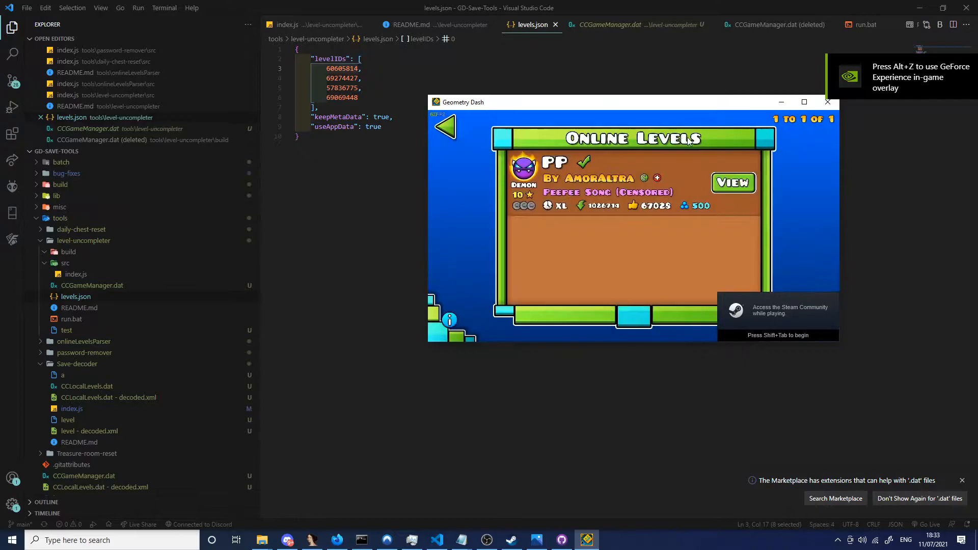
click(733, 182)
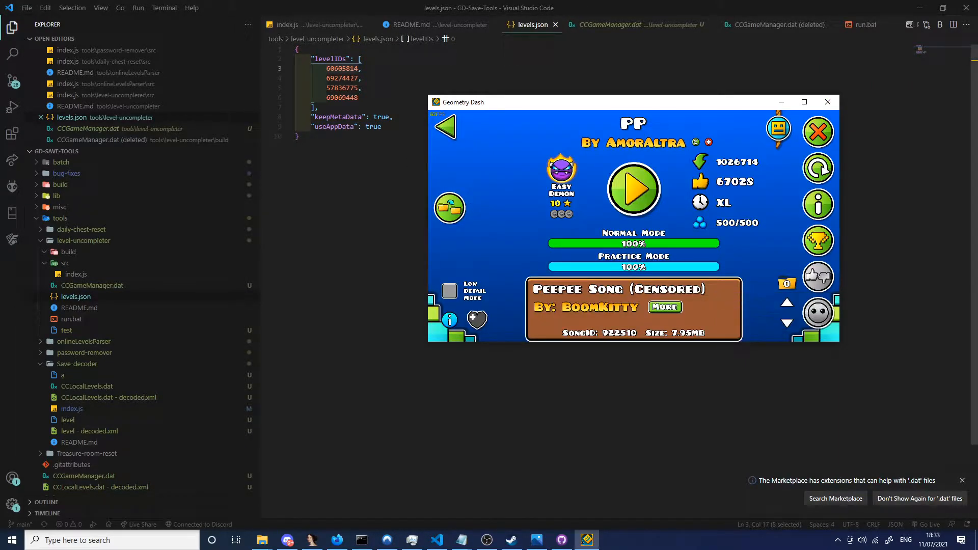
click(444, 126)
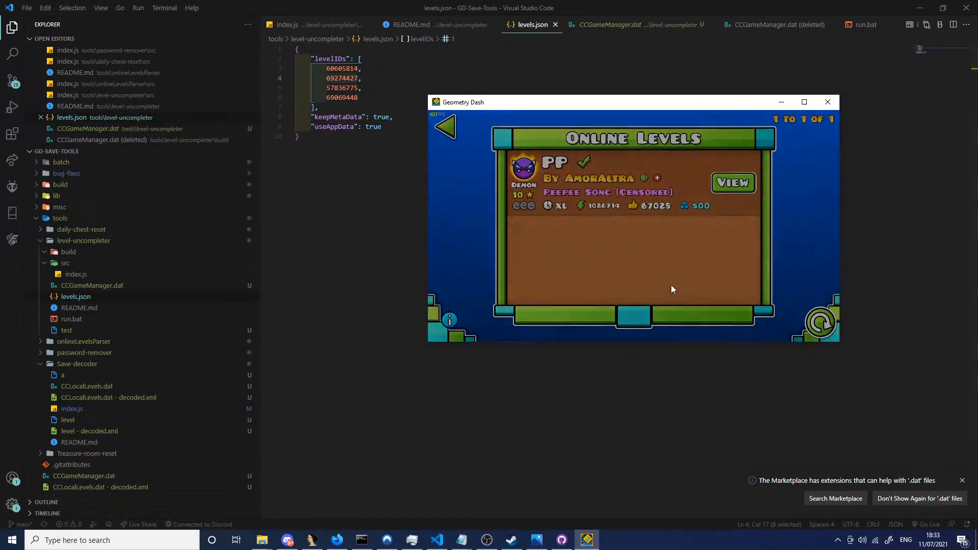
click(444, 126)
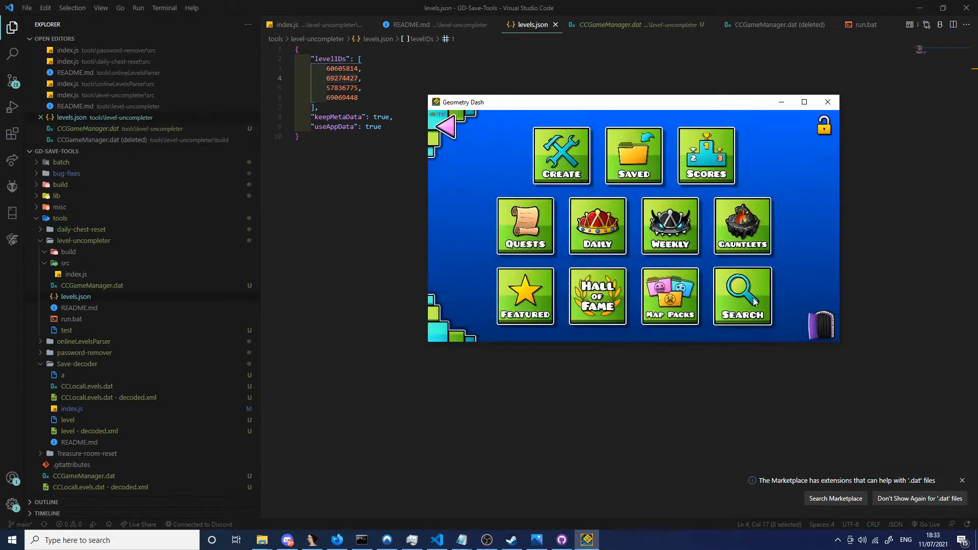
- Open the online level search and begin entering the next level ID from levels.json
click(741, 296)
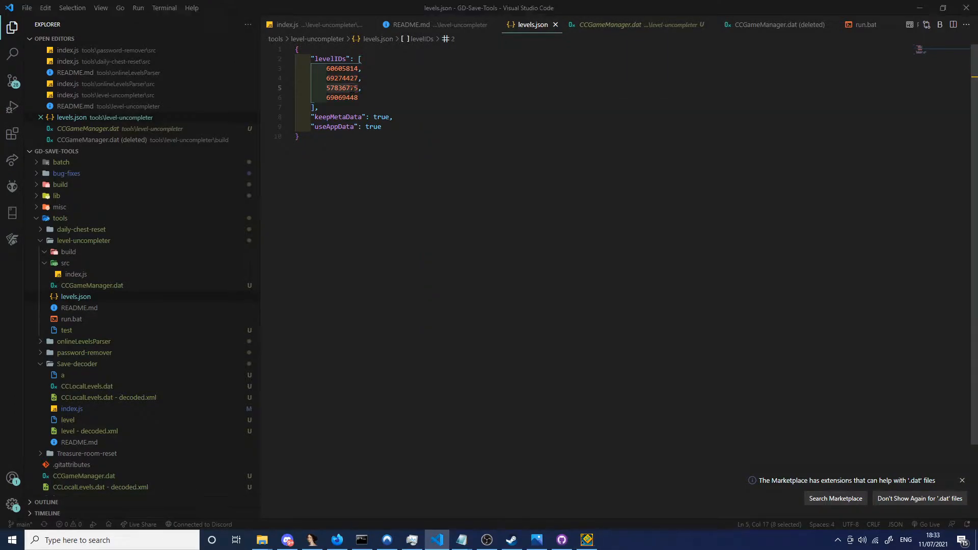
click(585, 539)
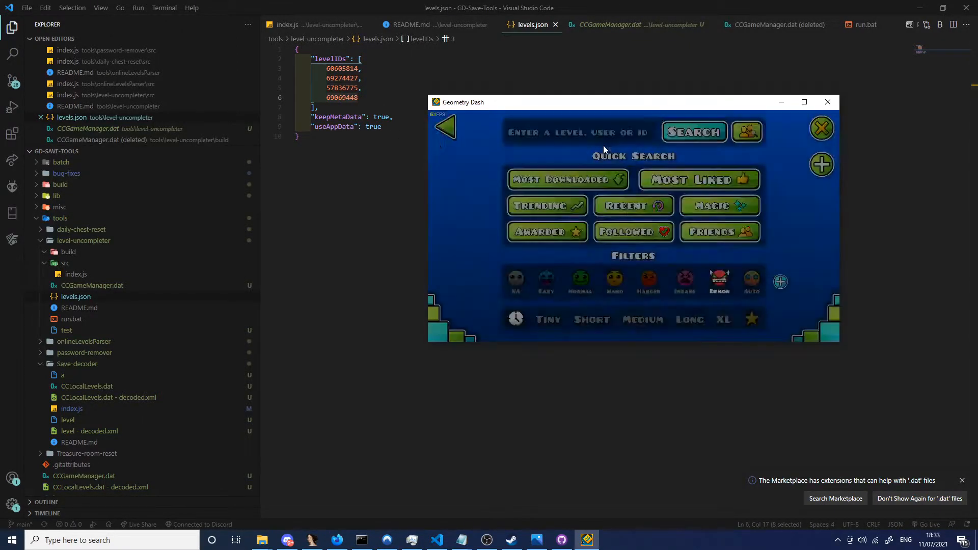
click(693, 131)
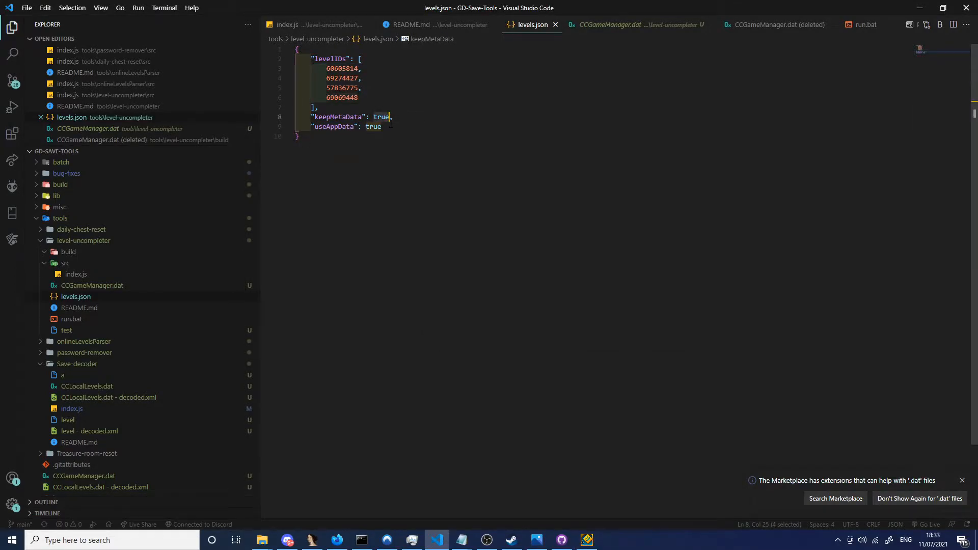
- Change keepMetaData to false in levels.json and switch to File Explorer
text(false)
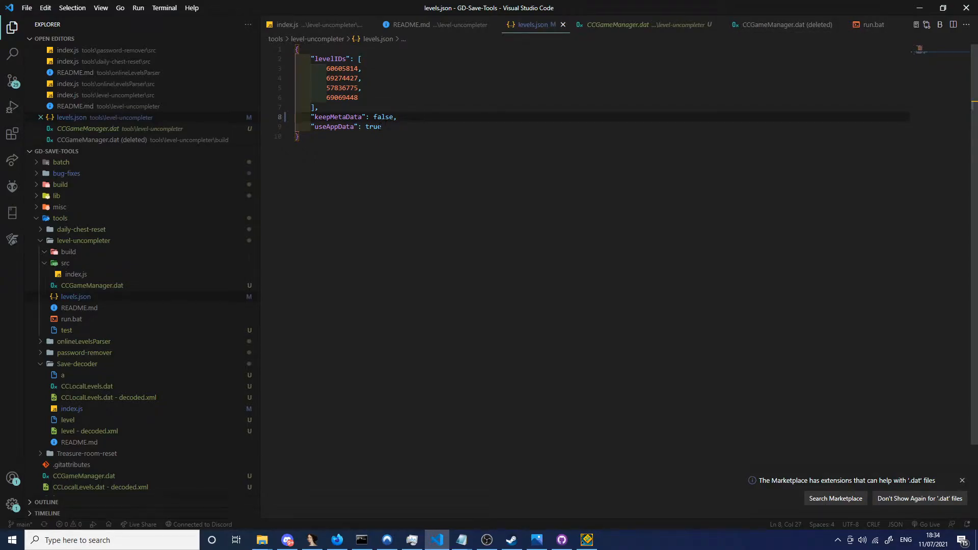
click(262, 540)
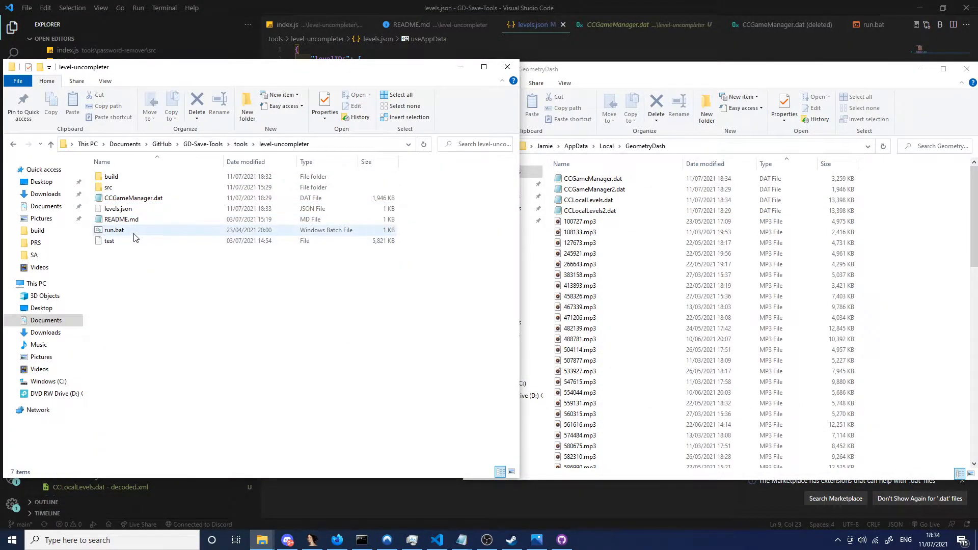
- Run run.bat to back up and rewrite the save, then relaunch Geometry Dash
double_click(113, 230)
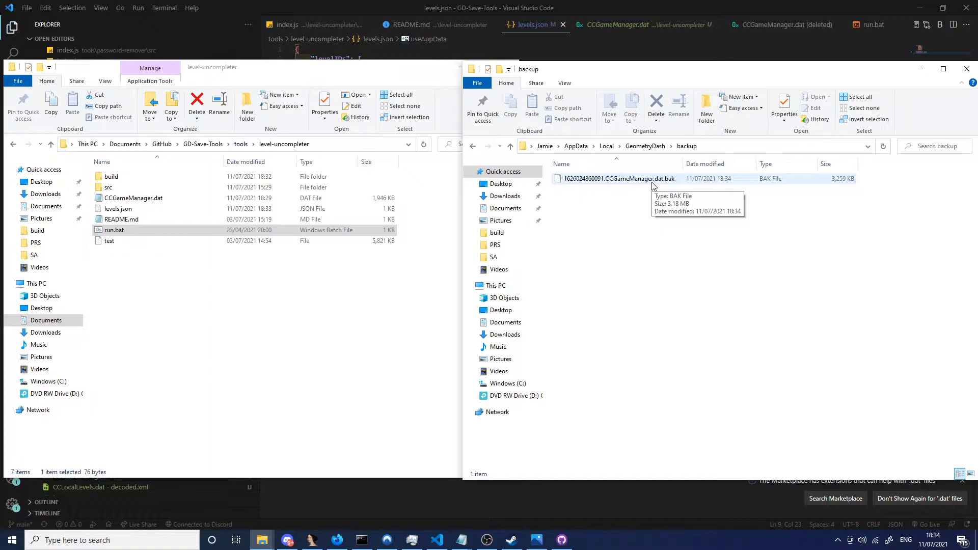
mouse_move(473, 146)
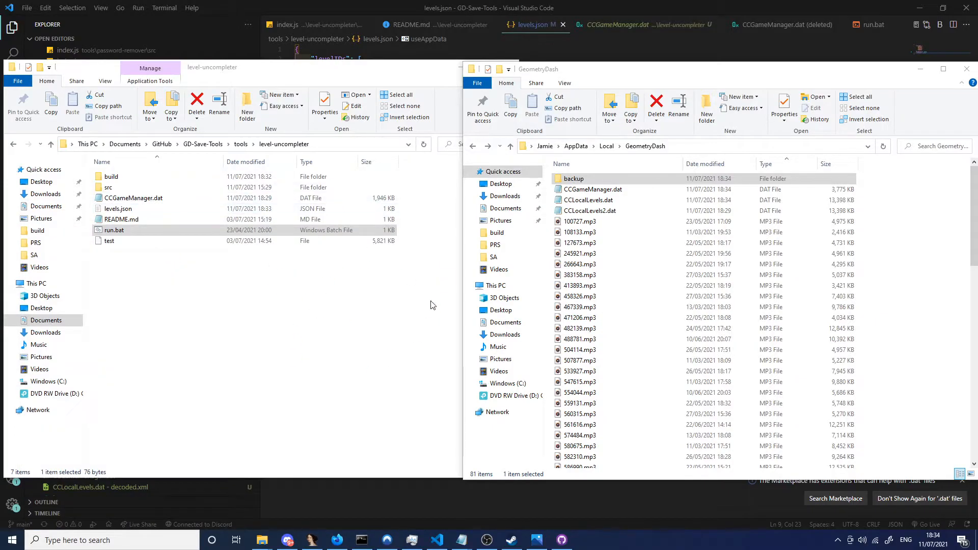
click(585, 539)
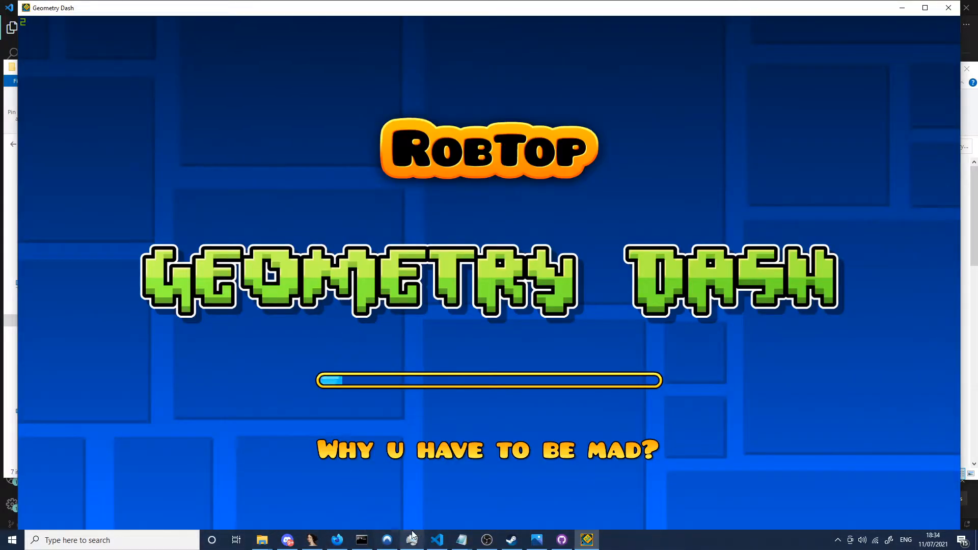
- Check level PP's stats: 0 attempts, 0 jumps and 0% progress
click(436, 540)
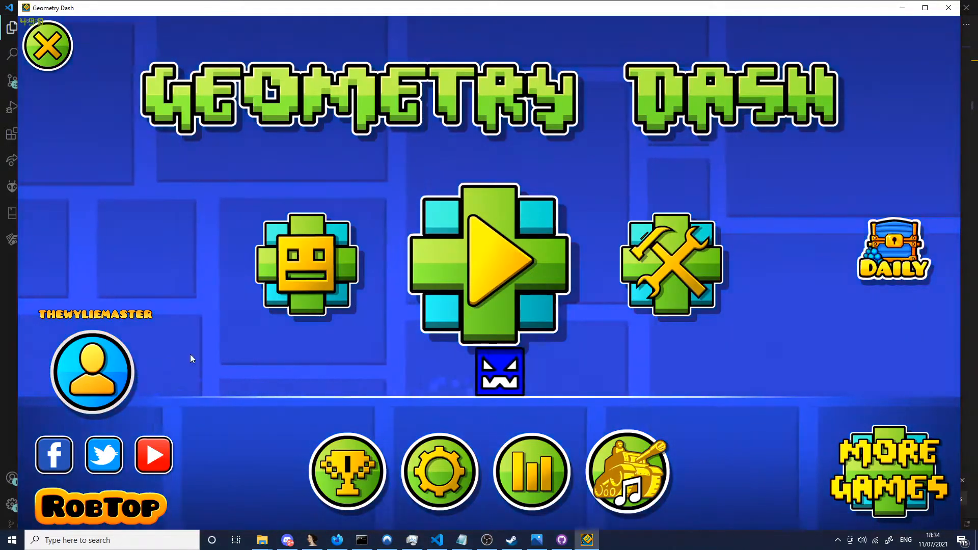
click(92, 372)
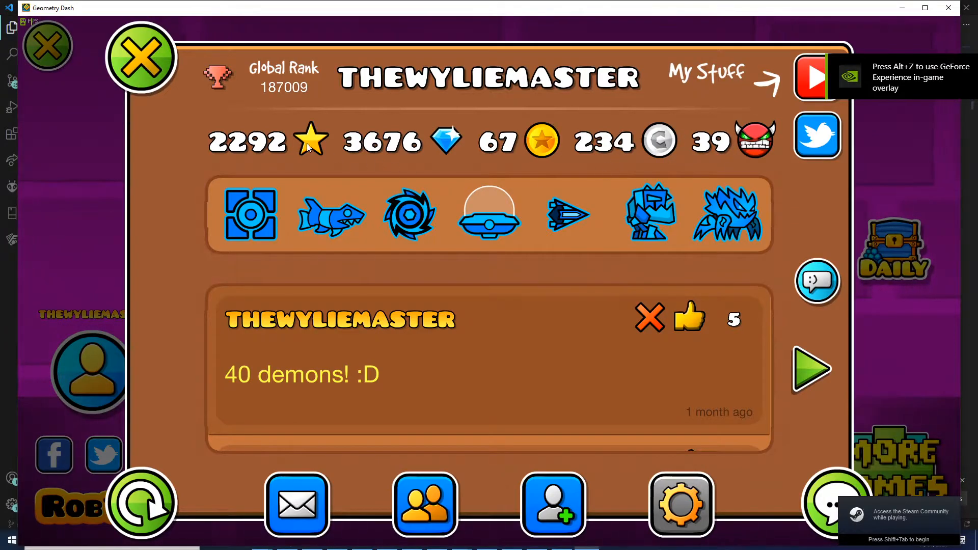
click(140, 57)
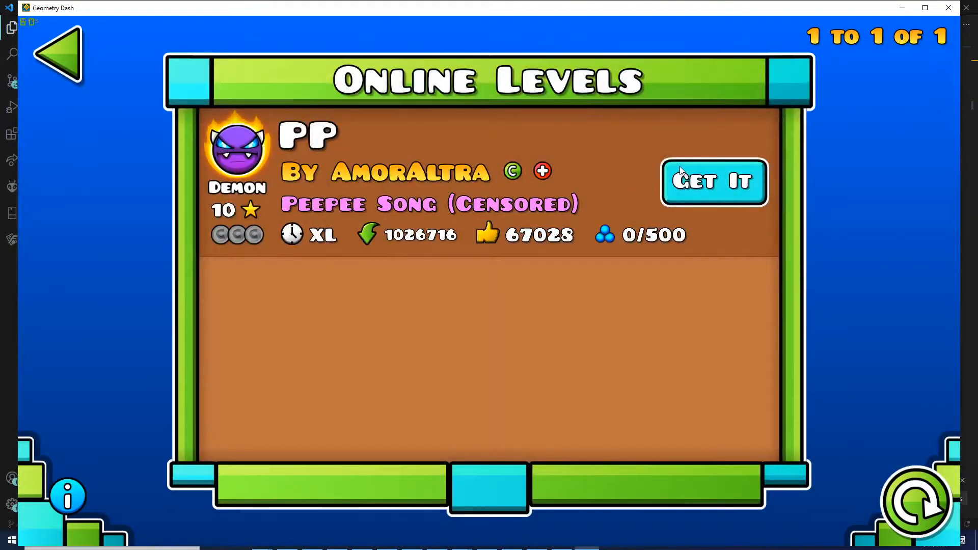
click(714, 181)
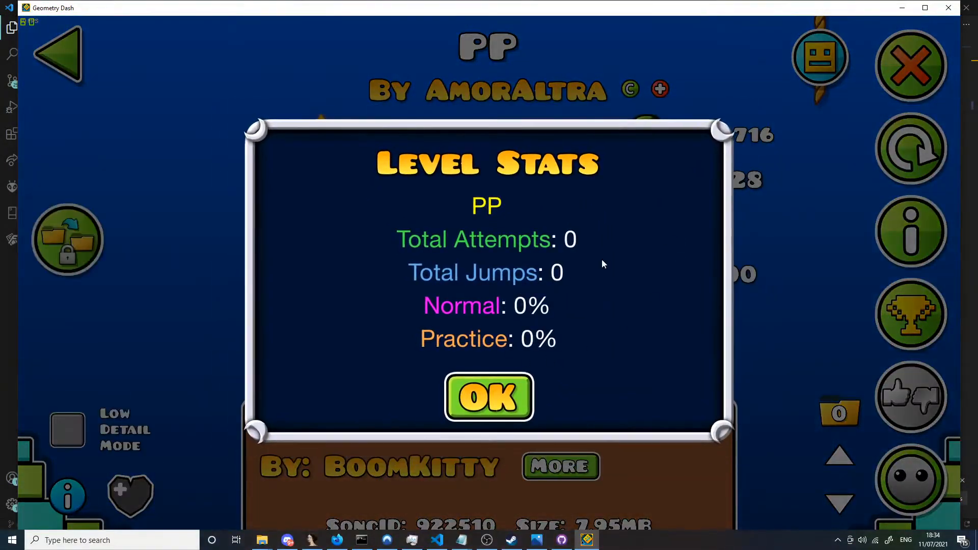
click(489, 397)
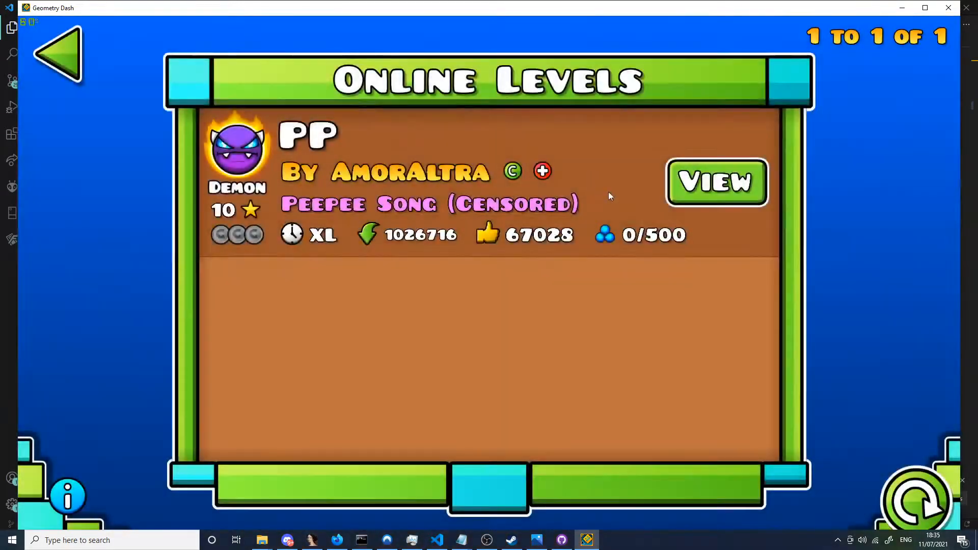
- Check level Aerodynamics' stats, likewise 0 attempts, 0 jumps and 0%
click(436, 539)
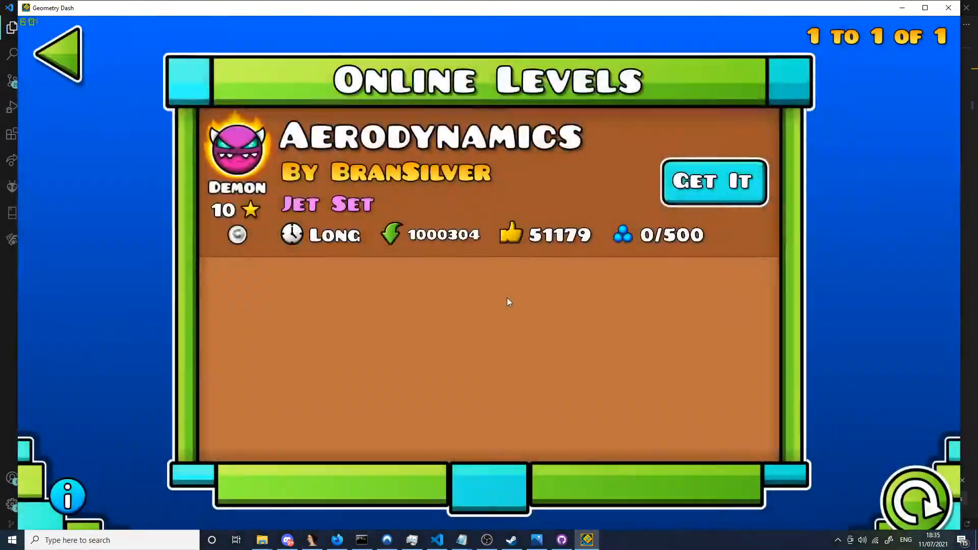
click(713, 181)
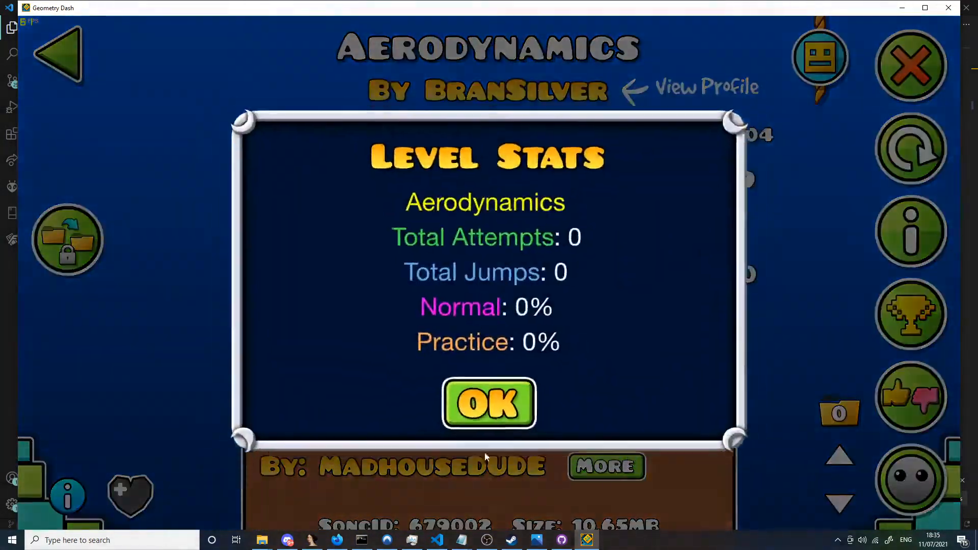
click(488, 403)
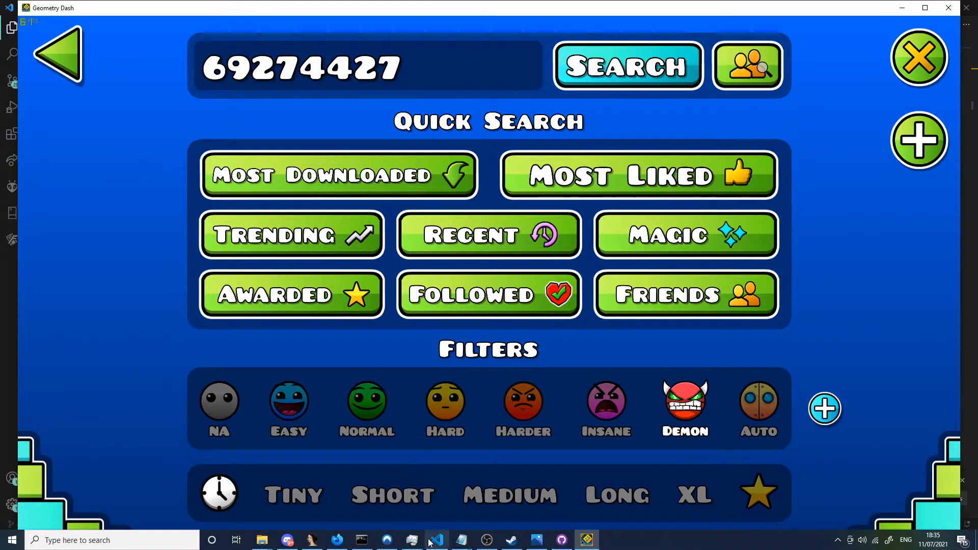
click(436, 540)
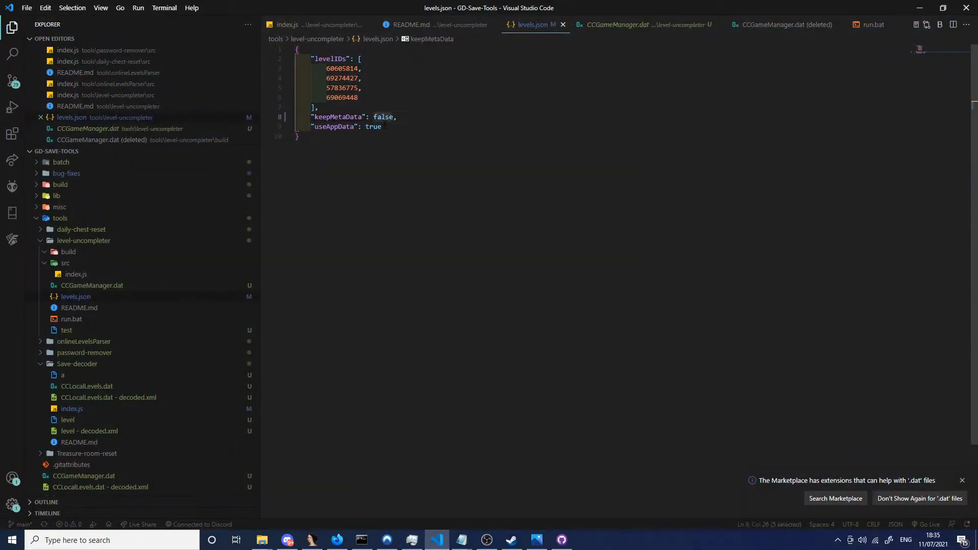
- Set keepMetaData to true and useAppData to false in levels.json, then switch to the tool folder
text(true)
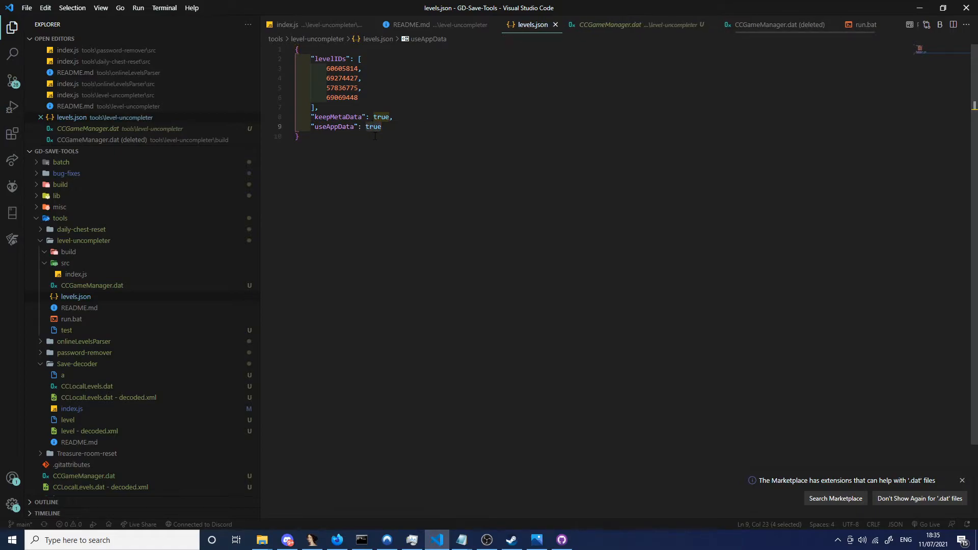
text(false)
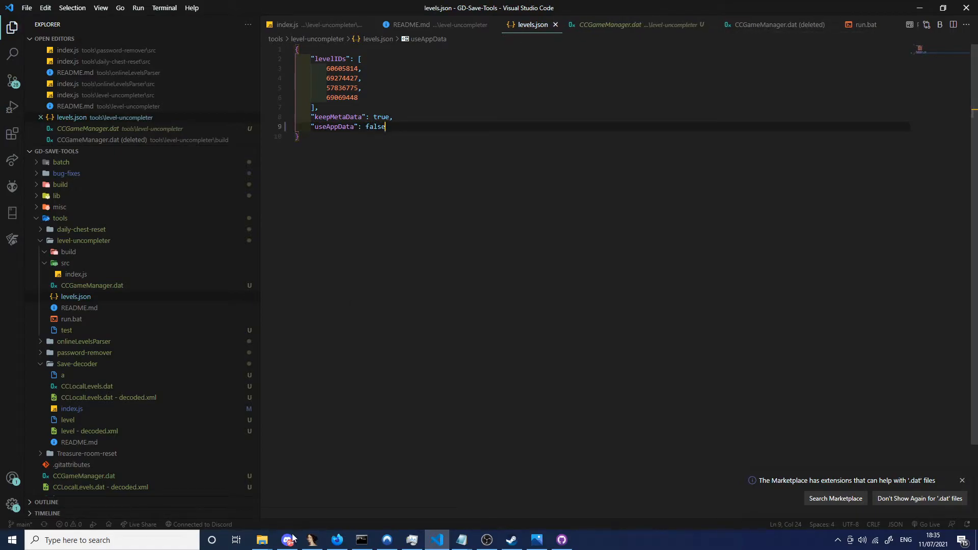
click(261, 540)
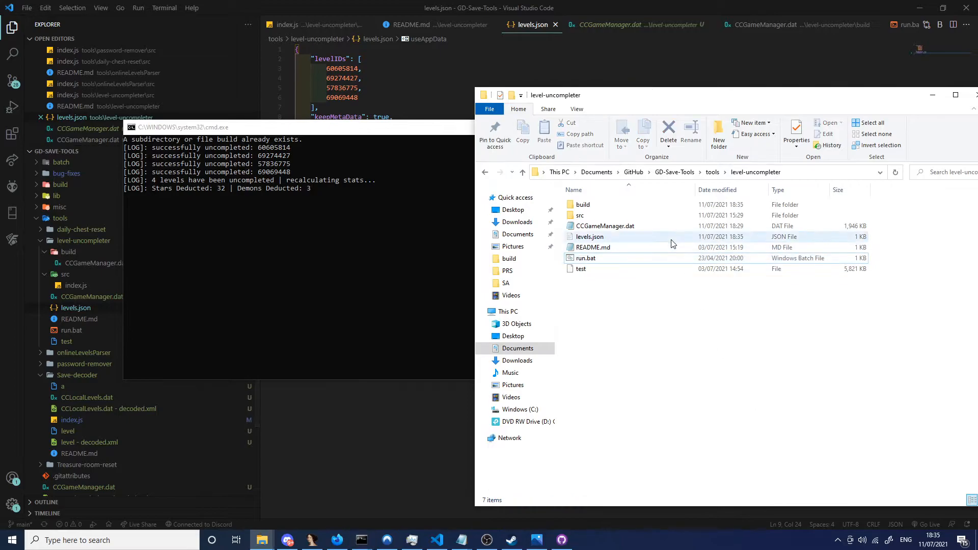
- Open the build folder and select the newly generated CCGameManager.dat
double_click(583, 203)
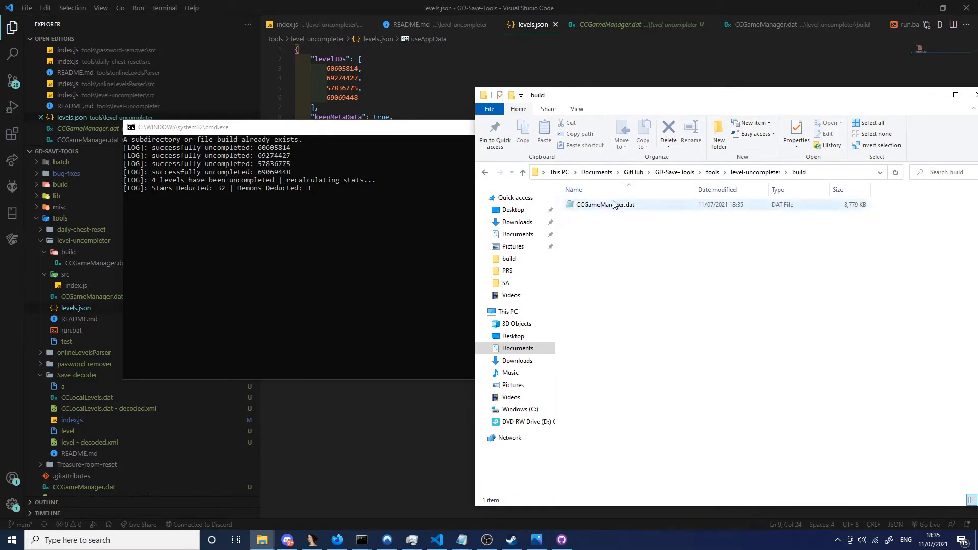
click(603, 204)
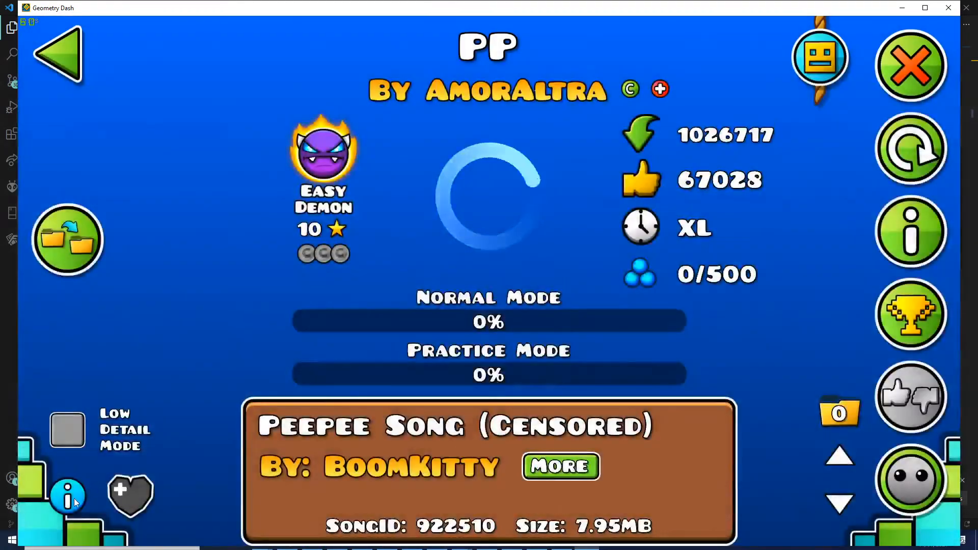
- Confirm PP shows 0% but keeps 162 attempts and 12670 jumps, then browse most-downloaded demons
click(66, 497)
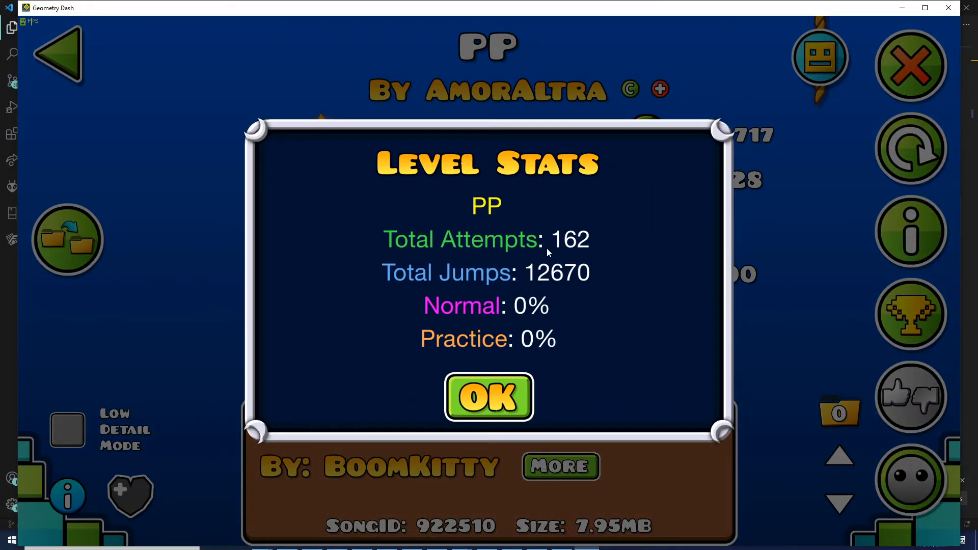
click(488, 398)
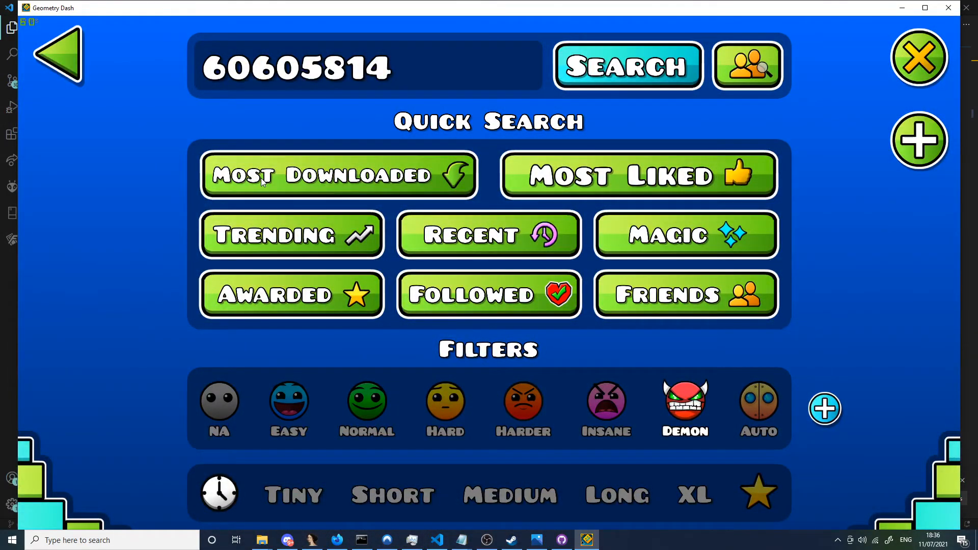
click(626, 67)
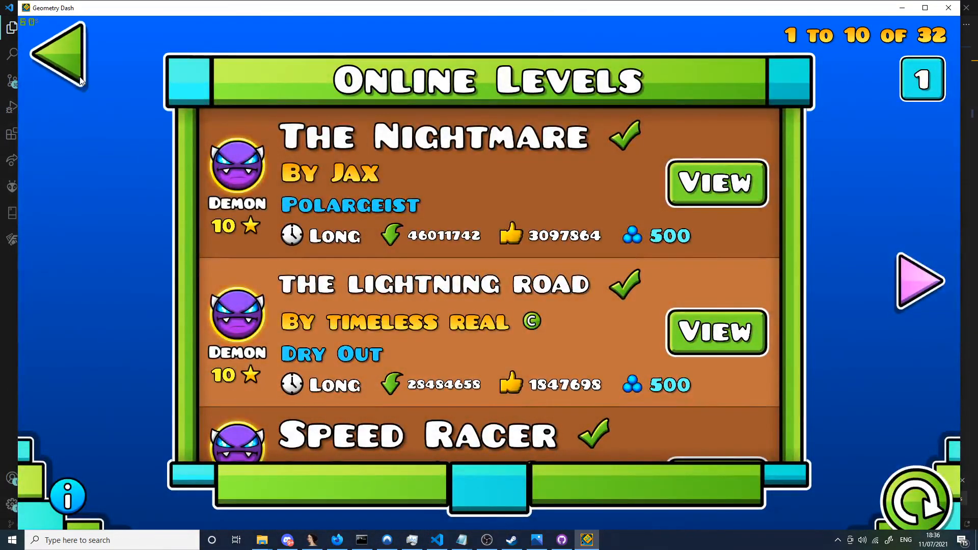